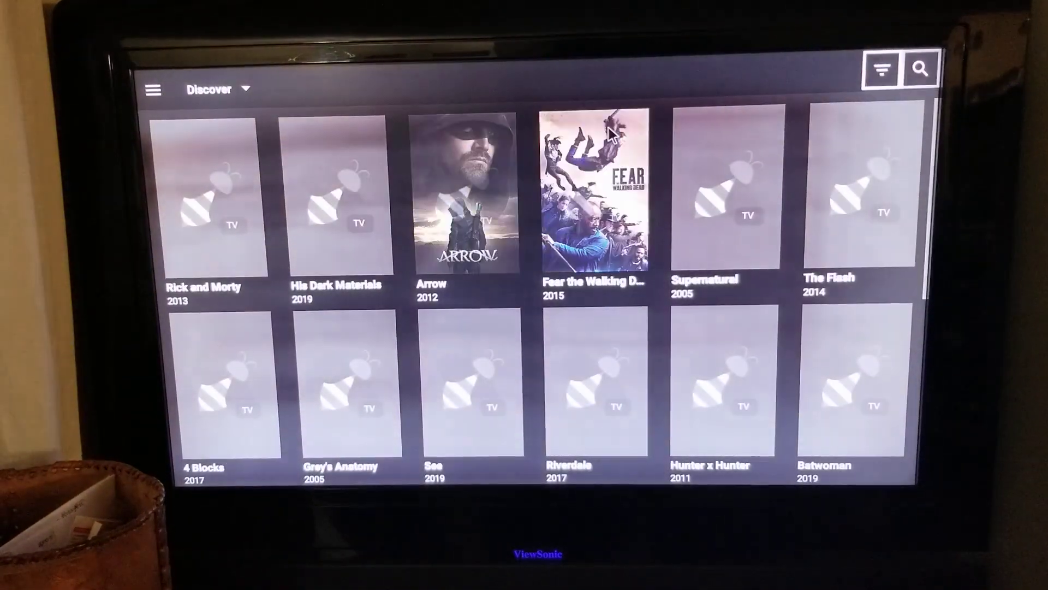
Step: Switch from Discover to Editor's Choice, landing on the 50 Highest-Grossing movies category
left_click(152, 89)
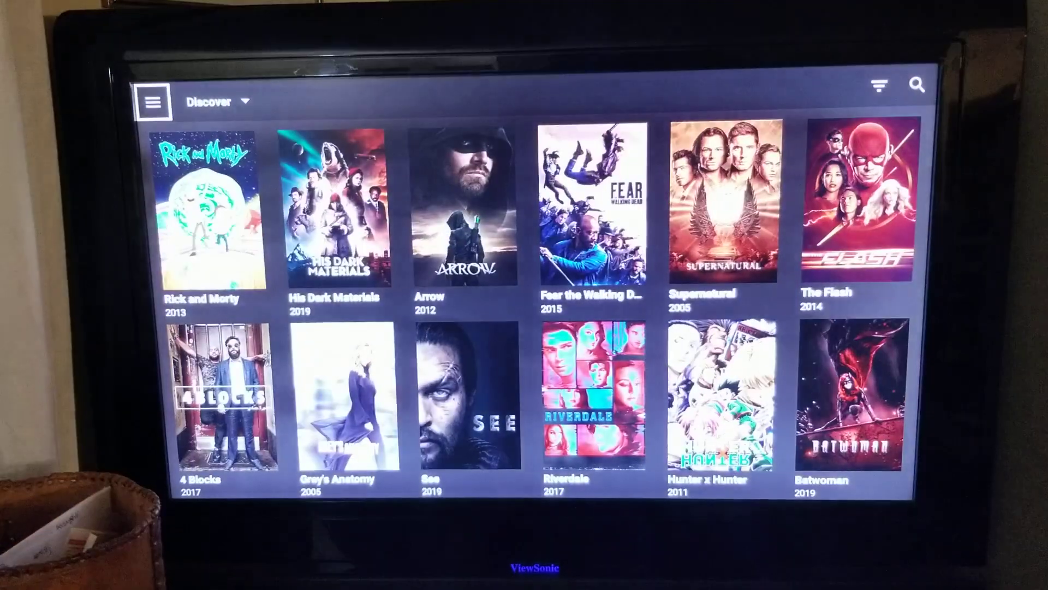
left_click(154, 102)
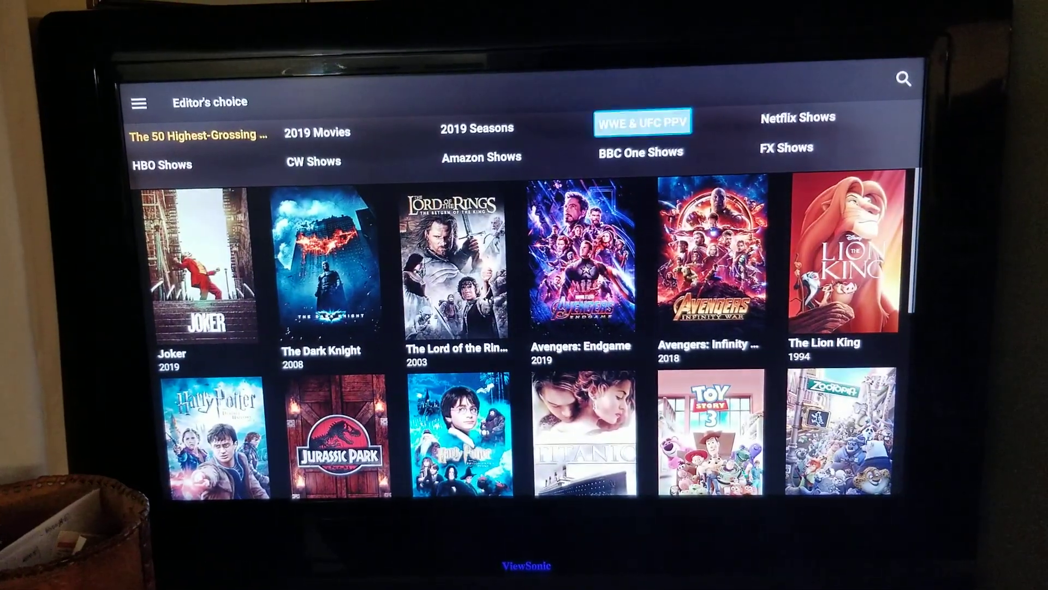
Step: Select the All Elite Wrestling: Dynamite poster in the WWE & UFC PPV collection
left_click(641, 122)
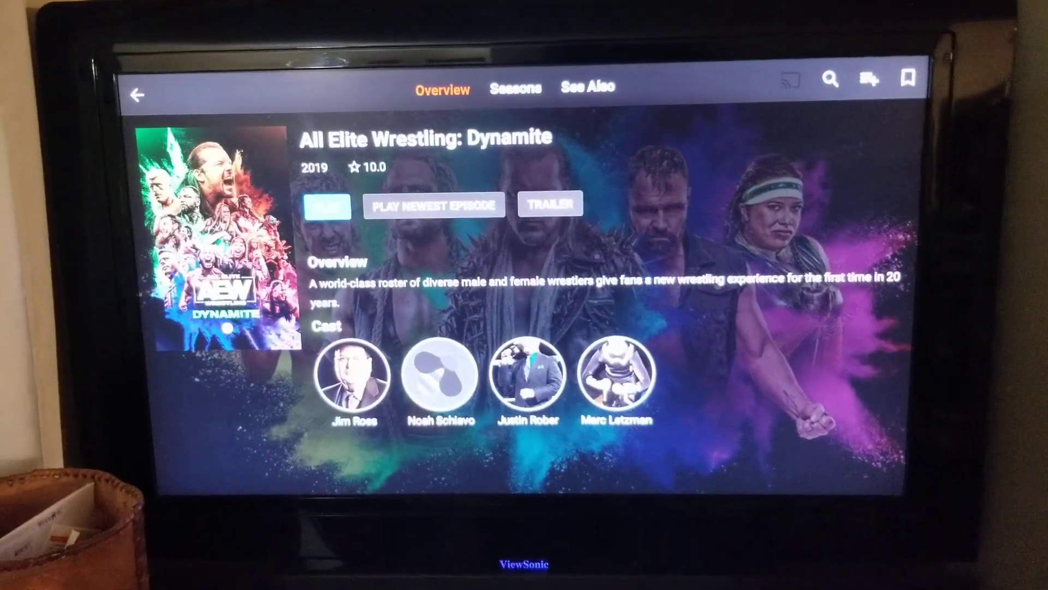
Step: Play episode S01E01, declining the One Player install prompt so links load
left_click(433, 204)
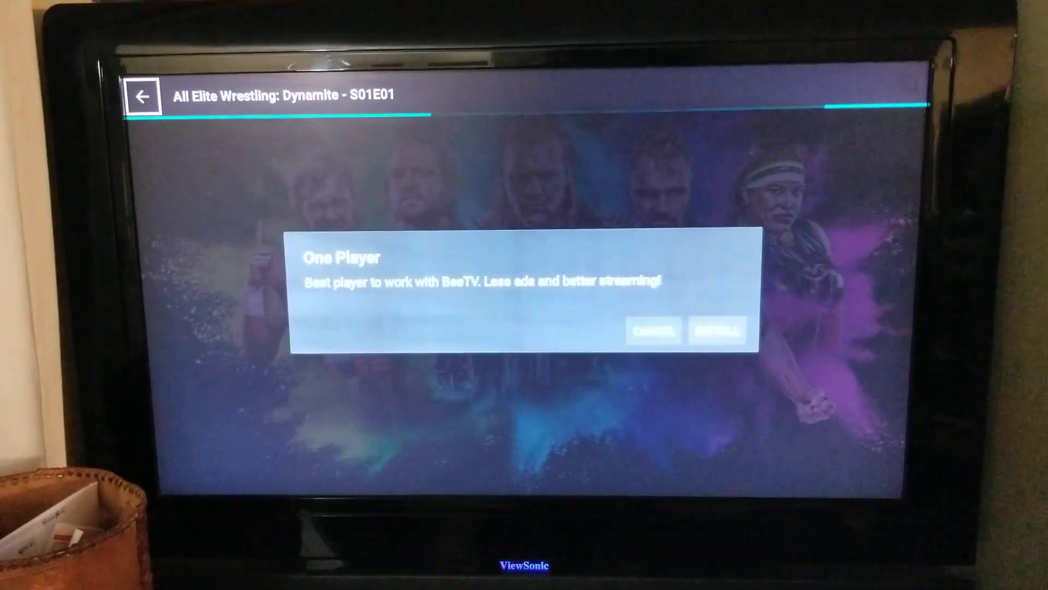
left_click(653, 331)
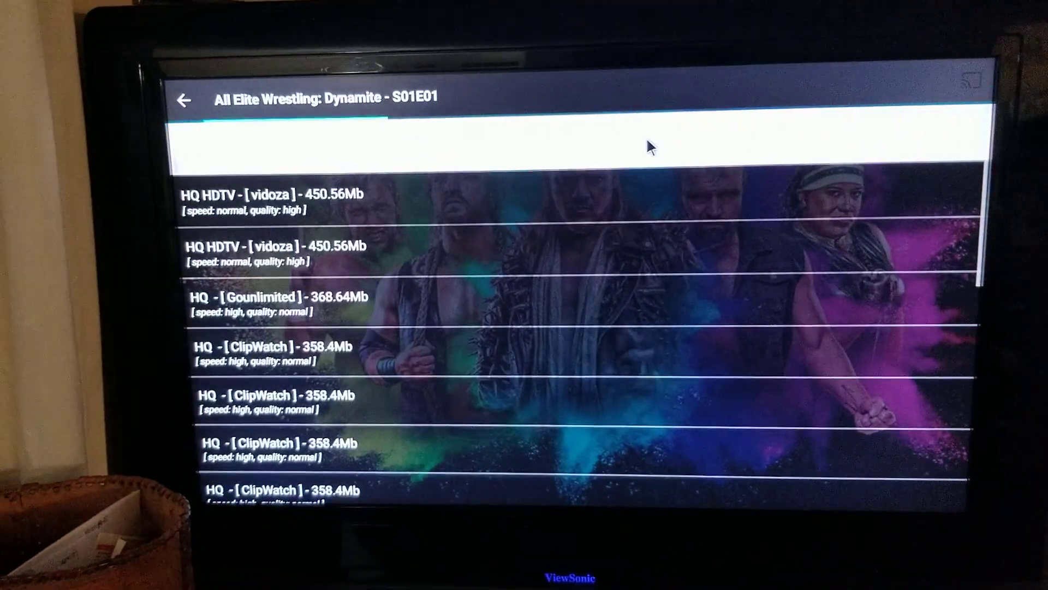
Step: Return to Editor's Choice and browse the 50 Highest-Grossing and 2019 Movies collections
left_click(183, 99)
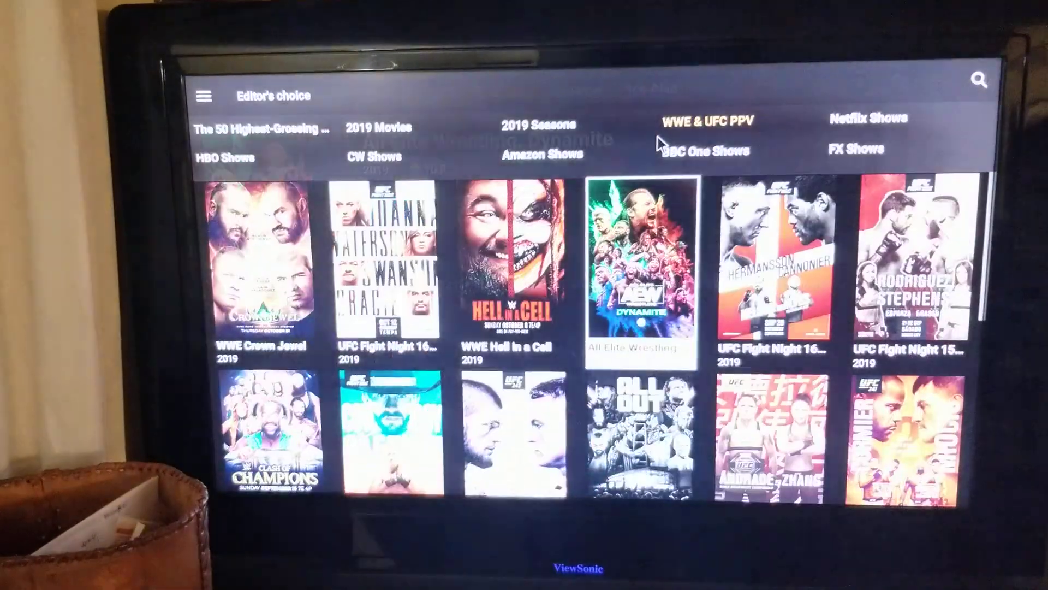
left_click(259, 129)
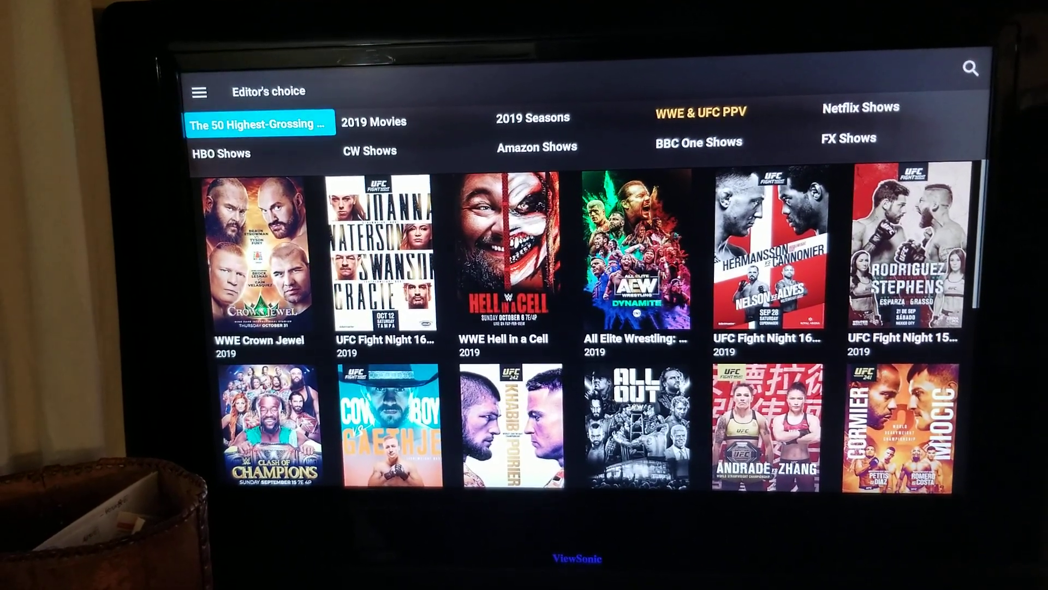
left_click(374, 121)
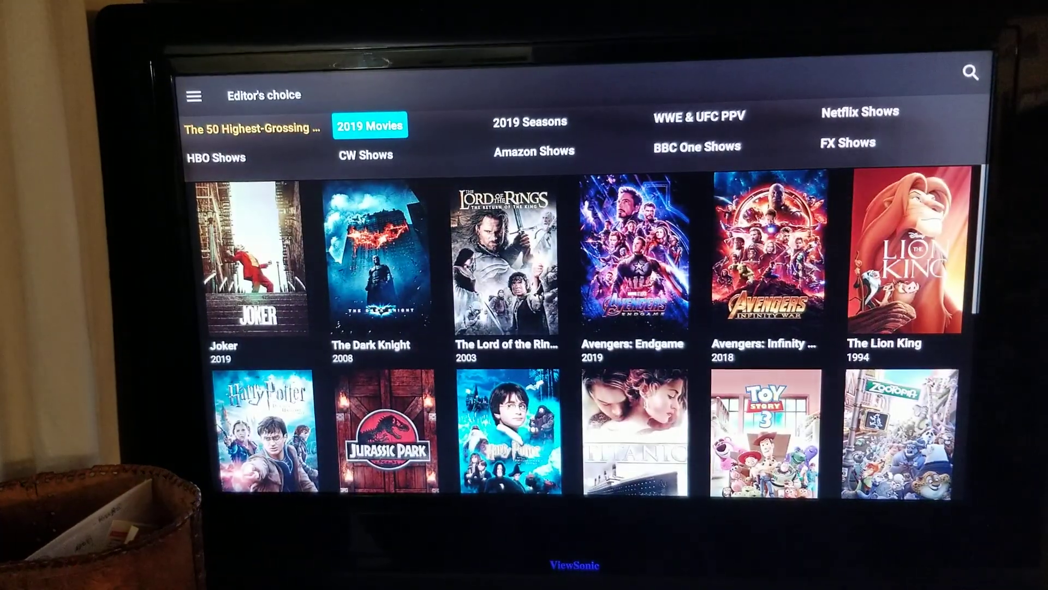
left_click(370, 126)
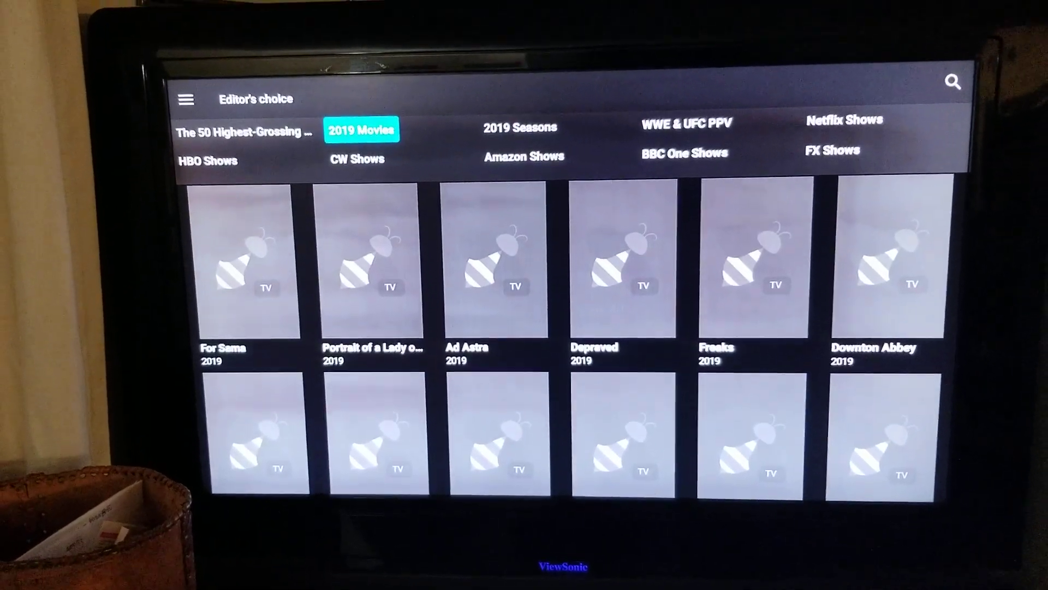
Step: Browse the Netflix Shows collection and bring up the side navigation menu
left_click(524, 155)
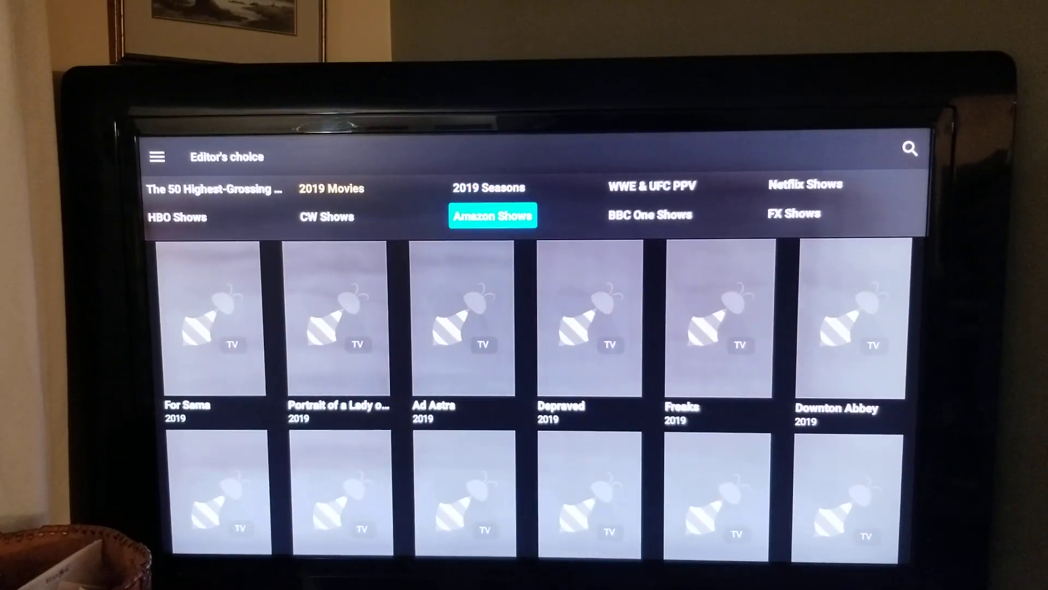
left_click(799, 205)
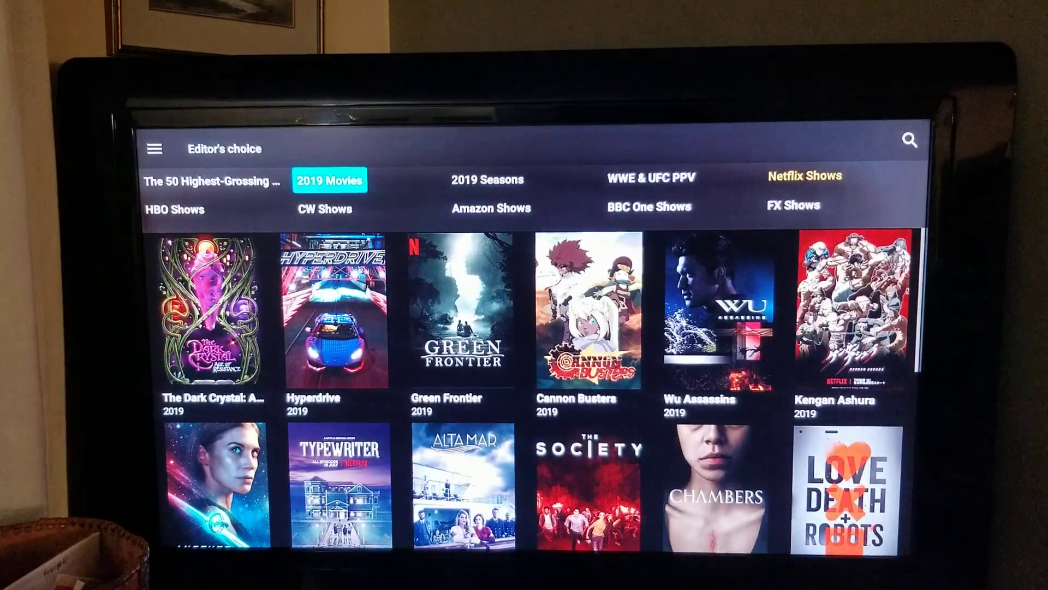
left_click(155, 148)
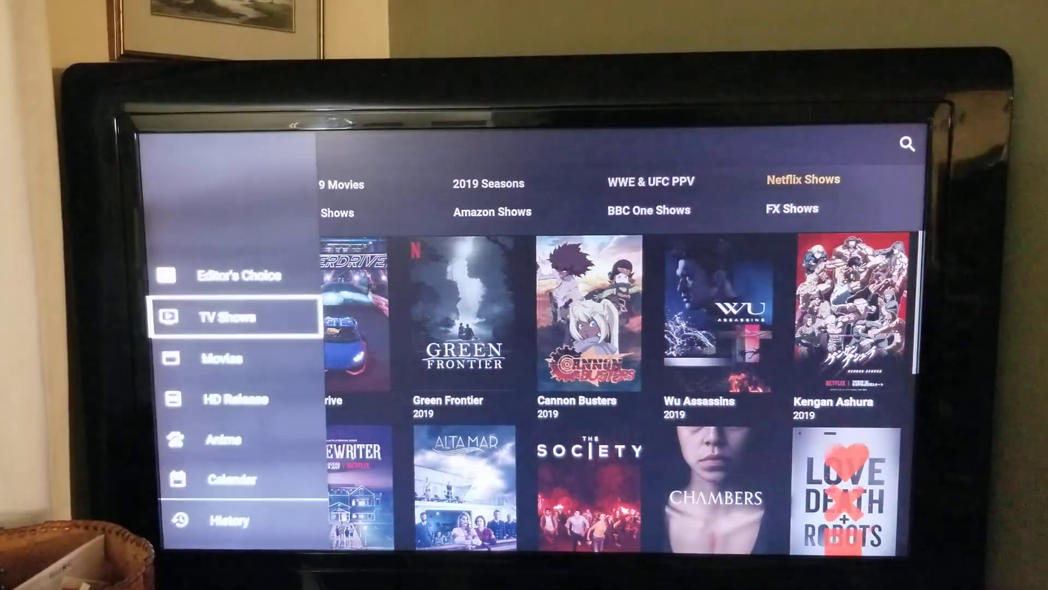